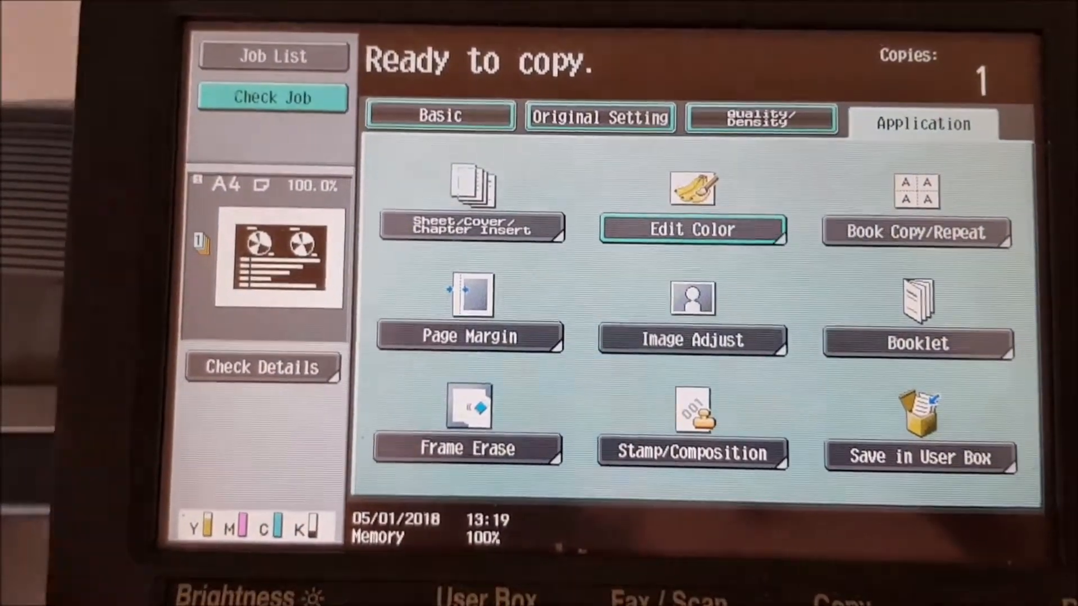
Step: Set the copy zoom to the fixed 200.0% ratio and confirm it on the Basic screen
{"action": "left_click", "coordinate": [439, 114]}
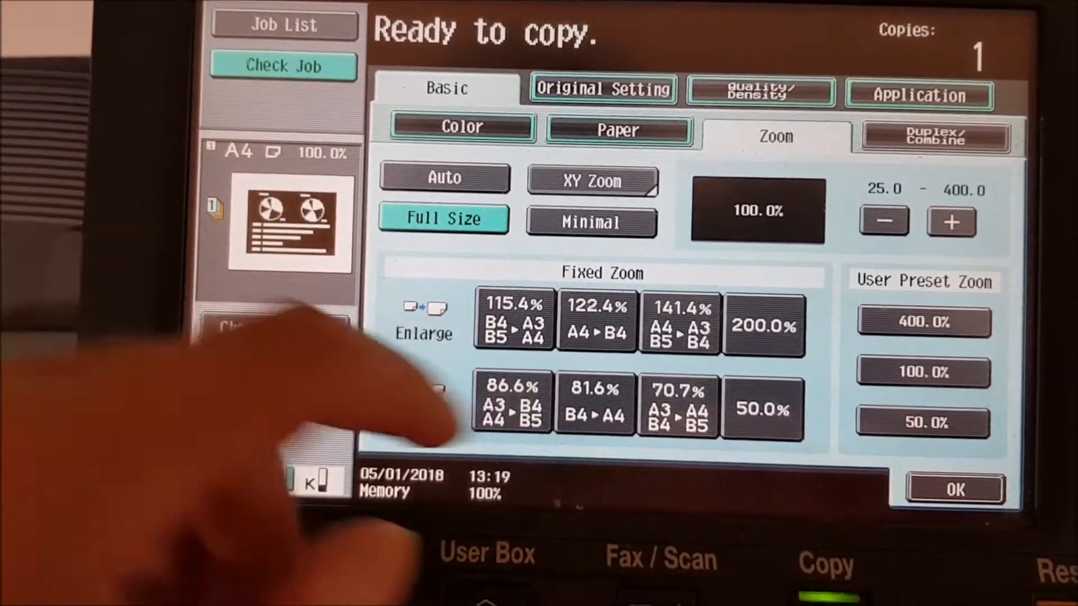
{"action": "left_click", "coordinate": [764, 326]}
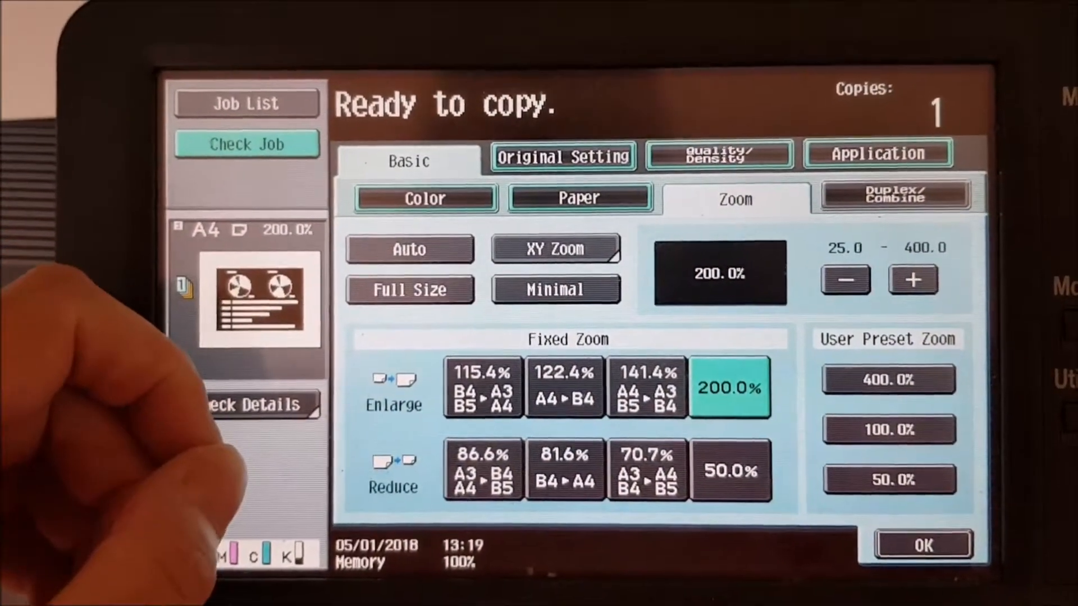
{"action": "left_click", "coordinate": [921, 543]}
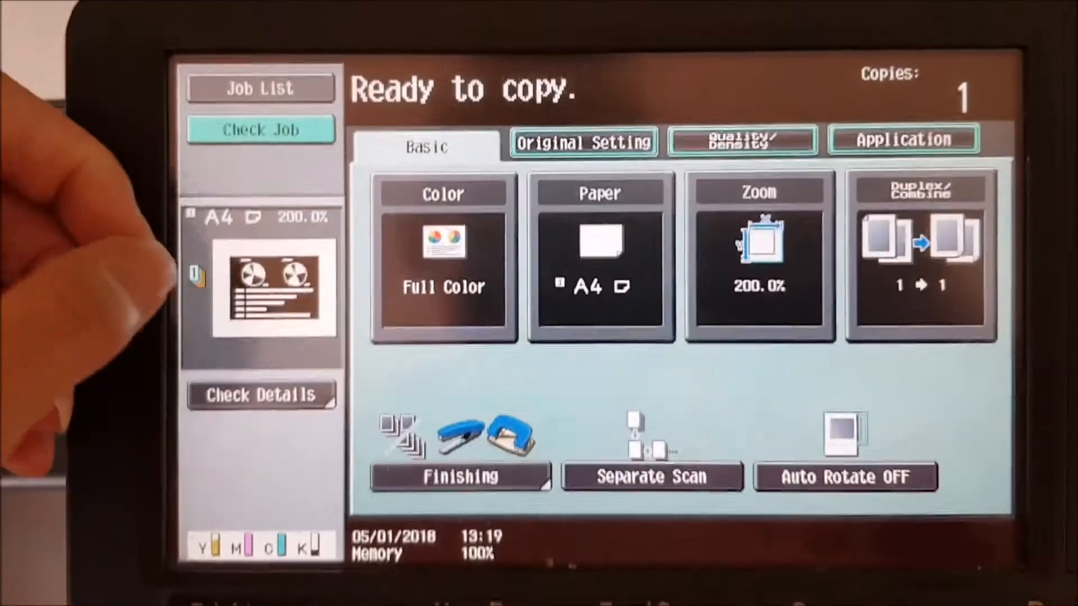